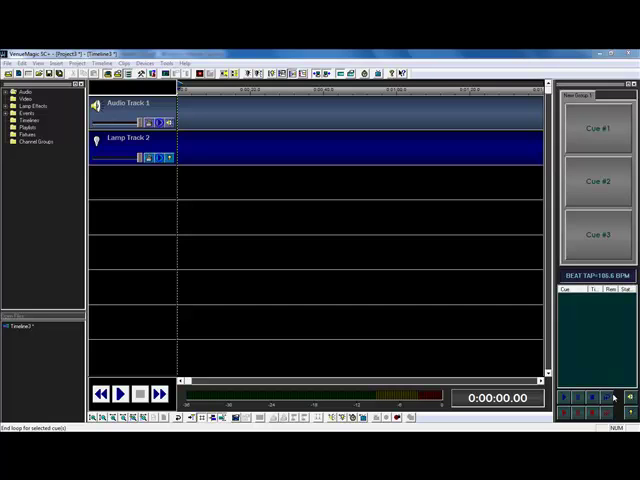
{"action": "mouse_move", "coordinate": [496, 336]}
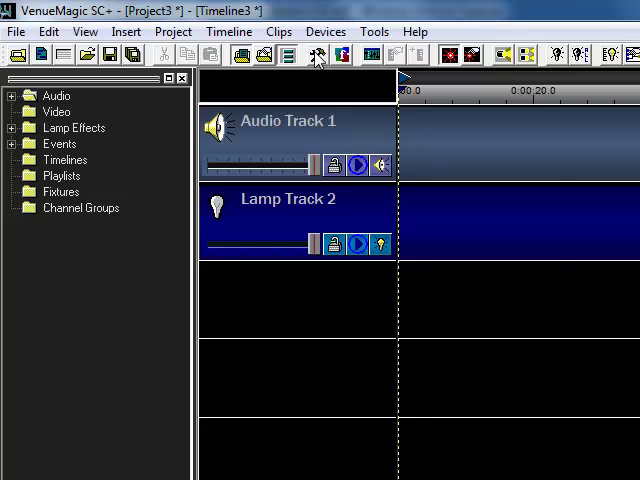
Show the Tools menu options, including the User Fixture Library
{"action": "left_click", "coordinate": [324, 32]}
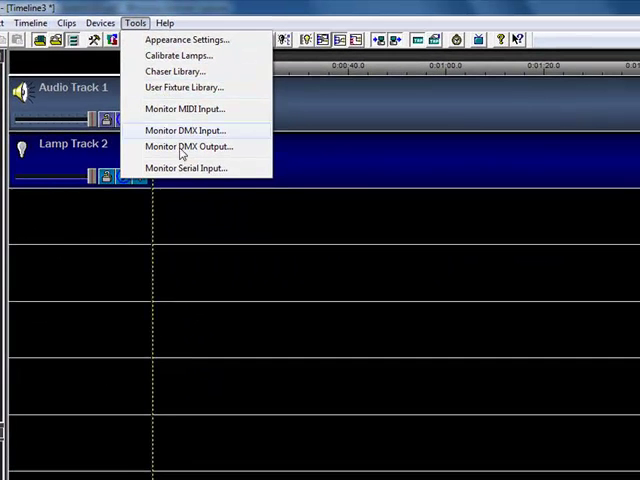
In the User Fixture Library, review the Par64's Strobe channel settings and delete it
{"action": "left_click", "coordinate": [186, 88]}
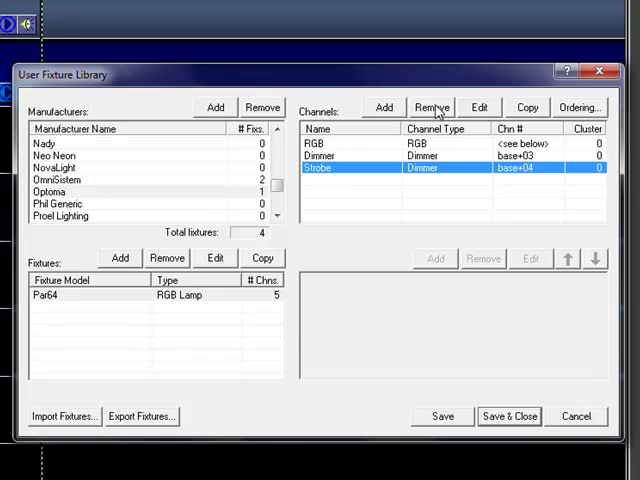
{"action": "left_click", "coordinate": [480, 108]}
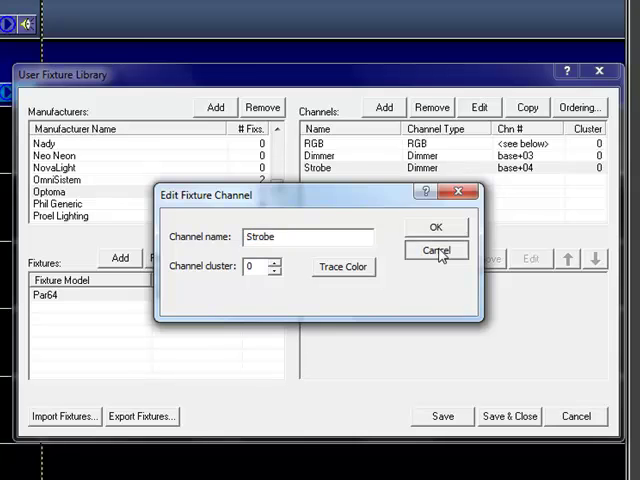
{"action": "left_click", "coordinate": [434, 252]}
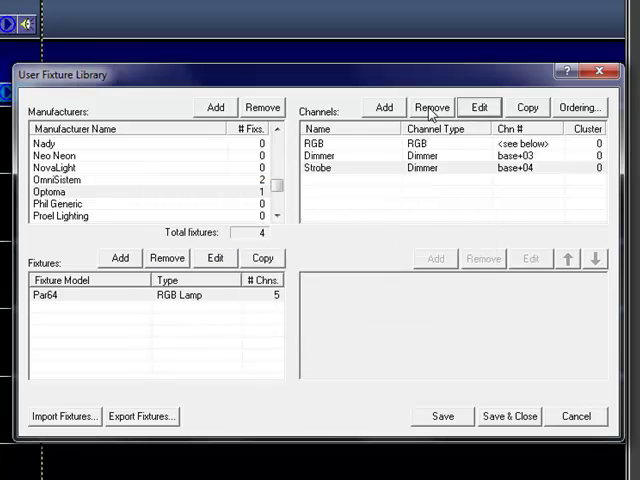
{"action": "left_click", "coordinate": [432, 108]}
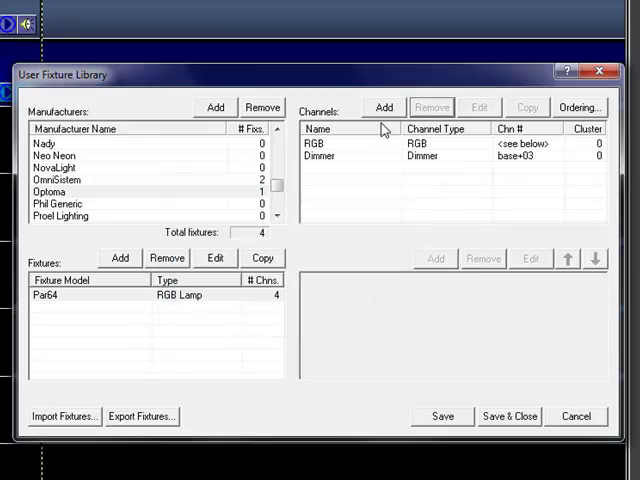
Add a Selector channel named Strobe whose selection range acts as a dimmer/fader
{"action": "left_click", "coordinate": [384, 108]}
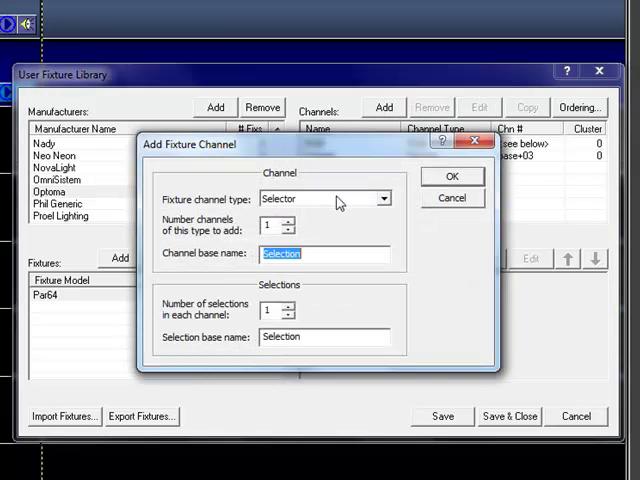
{"action": "type", "text": "Stobe"}
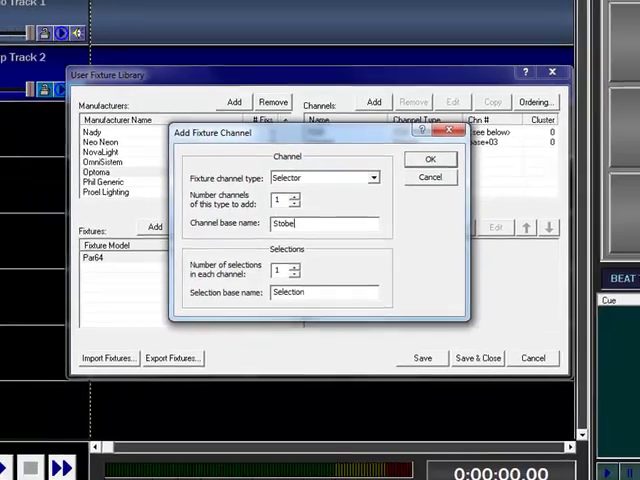
{"action": "left_click", "coordinate": [432, 160]}
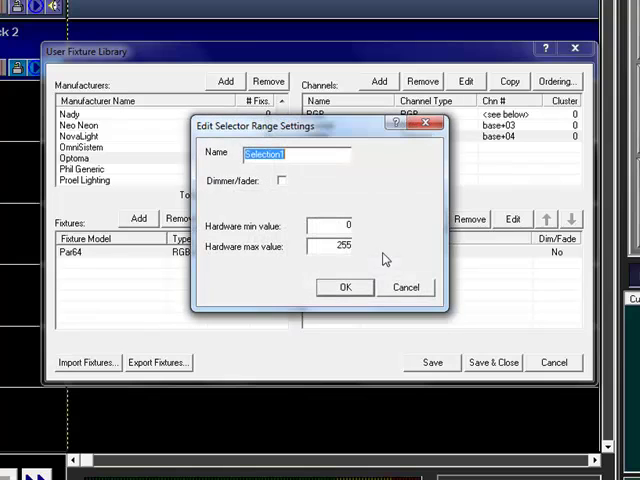
{"action": "left_click", "coordinate": [284, 180]}
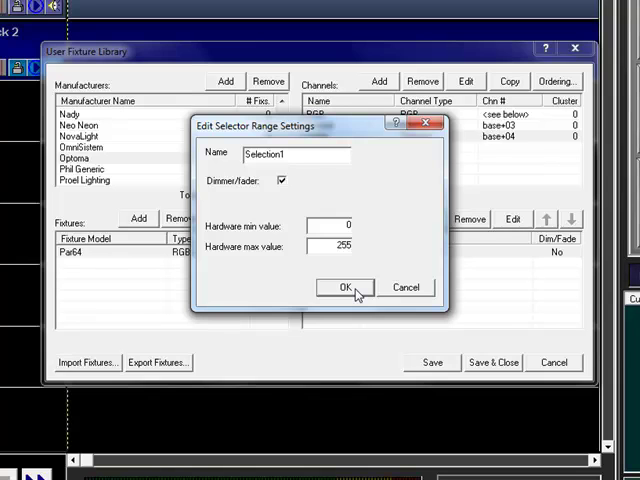
{"action": "left_click", "coordinate": [344, 288]}
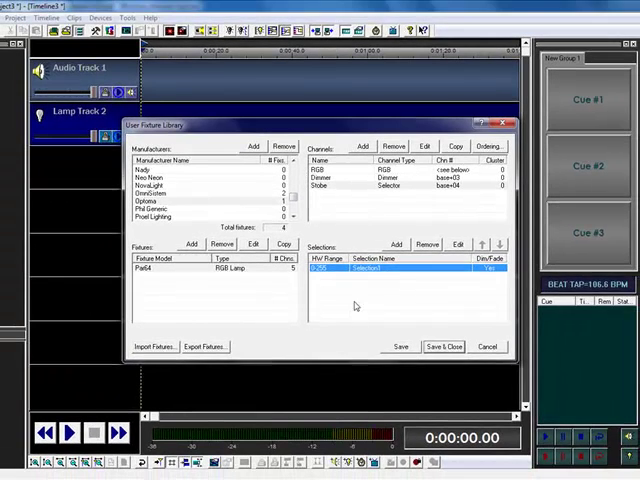
{"action": "mouse_move", "coordinate": [438, 362]}
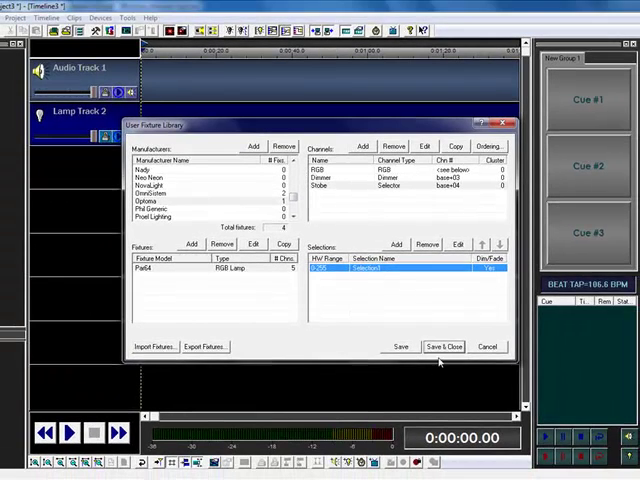
Save and close the library, then pick the Par64 fixture from the user library to patch
{"action": "left_click", "coordinate": [444, 346]}
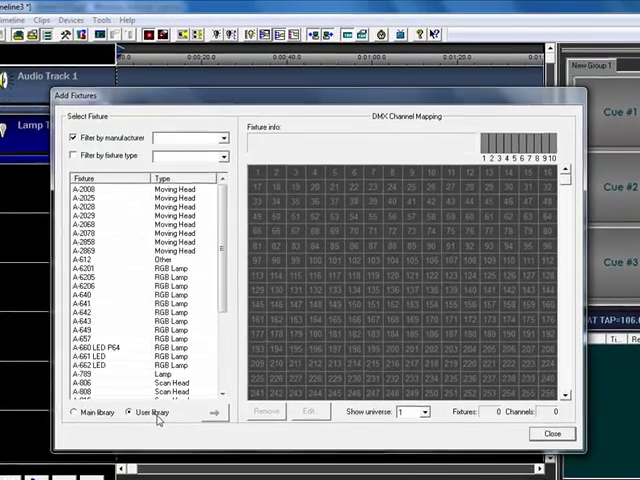
{"action": "left_click", "coordinate": [196, 138]}
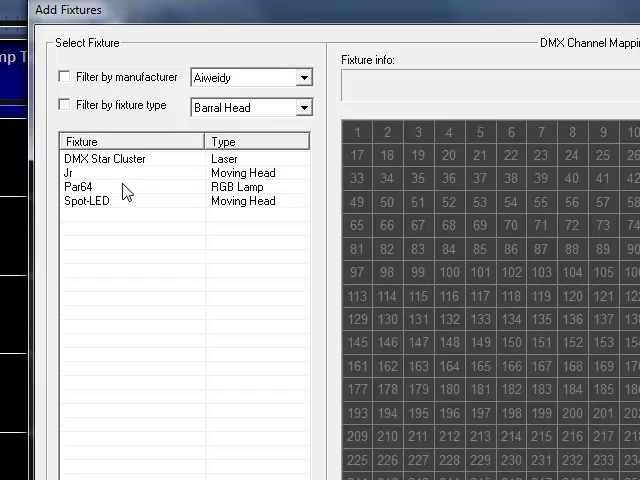
{"action": "left_click", "coordinate": [80, 172]}
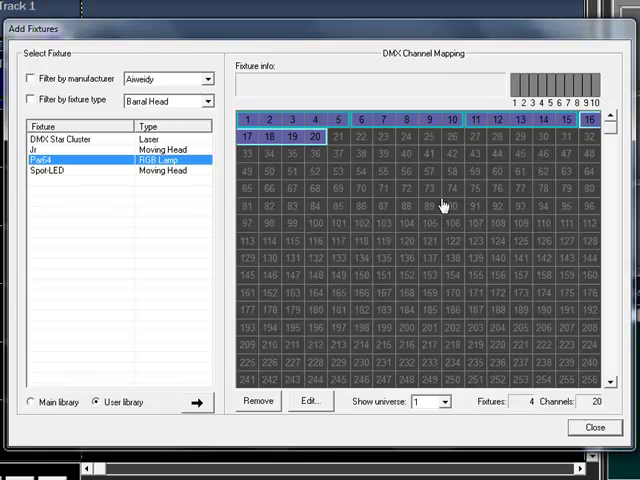
{"action": "mouse_move", "coordinate": [536, 176]}
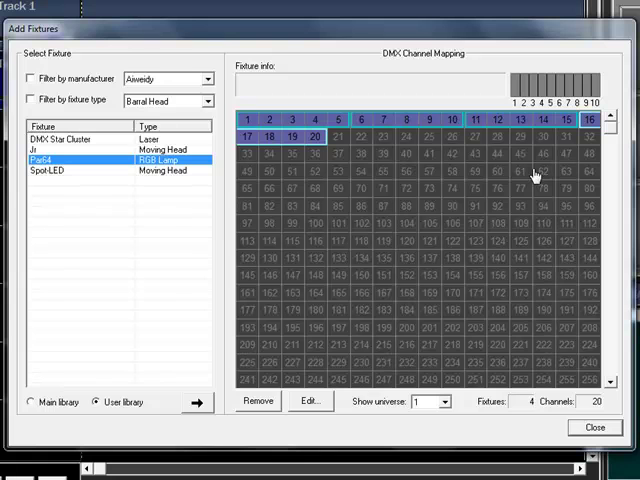
{"action": "mouse_move", "coordinate": [502, 174]}
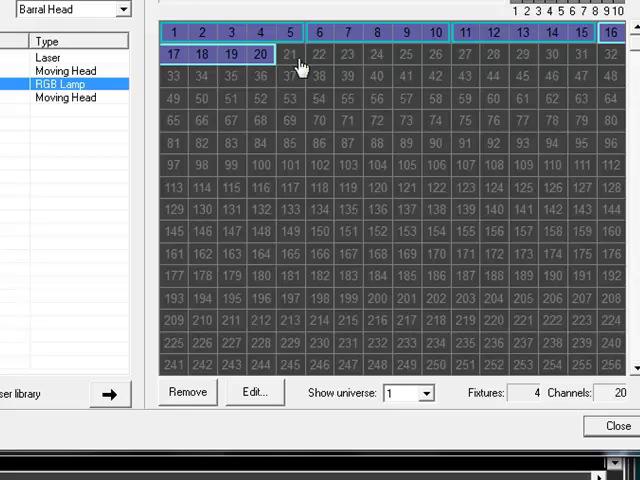
{"action": "mouse_move", "coordinate": [378, 50]}
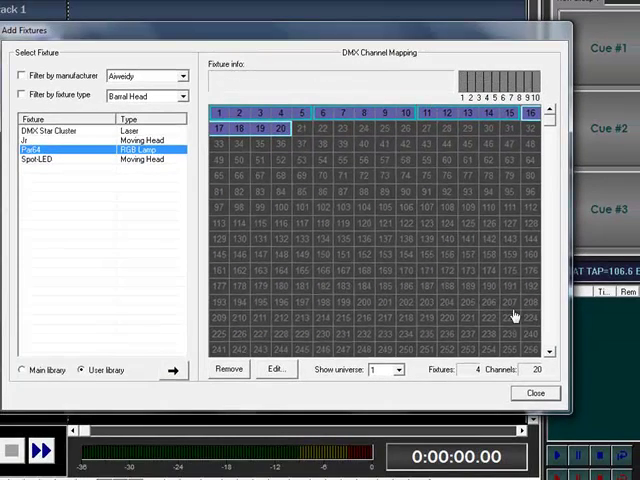
{"action": "mouse_move", "coordinate": [404, 104]}
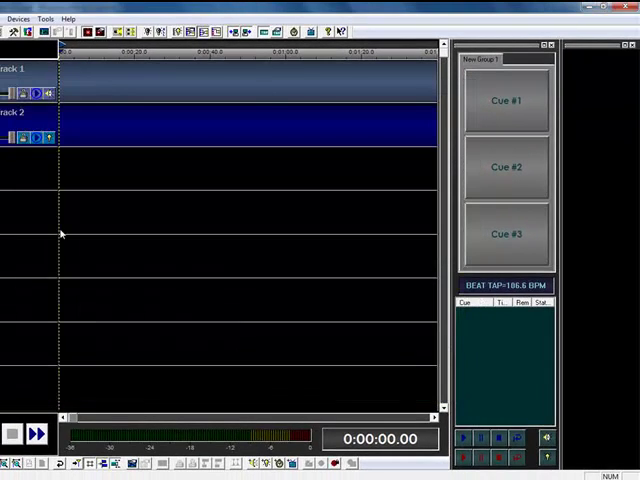
{"action": "mouse_move", "coordinate": [304, 116]}
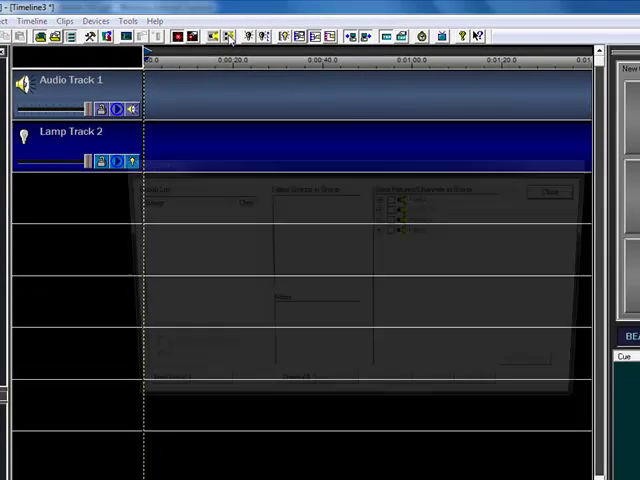
Bring up the Group Builder from the Devices menu
{"action": "left_click", "coordinate": [148, 392]}
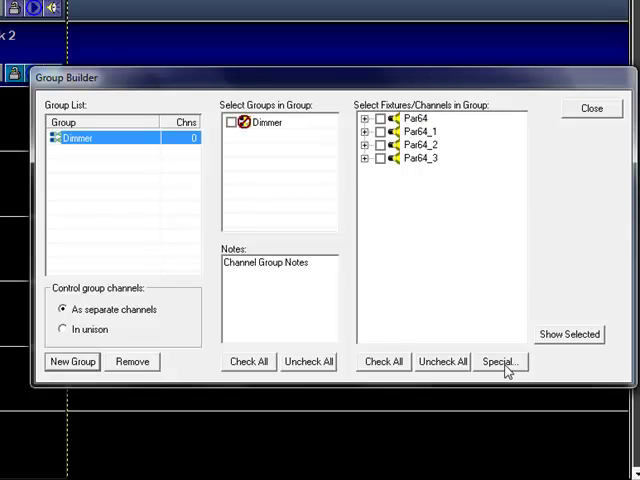
Fill the Dimmer group with all dimmer-type channels and review its fixture channels
{"action": "left_click", "coordinate": [500, 360]}
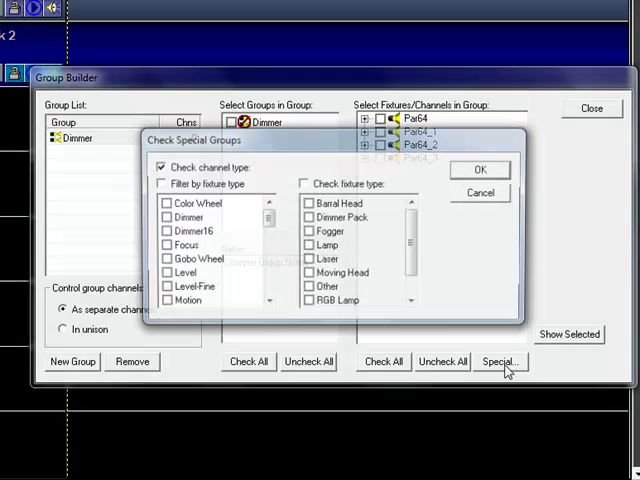
{"action": "left_click", "coordinate": [166, 216]}
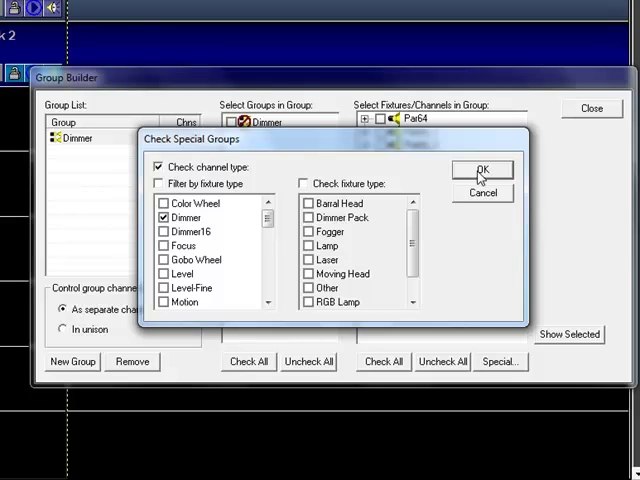
{"action": "left_click", "coordinate": [484, 168]}
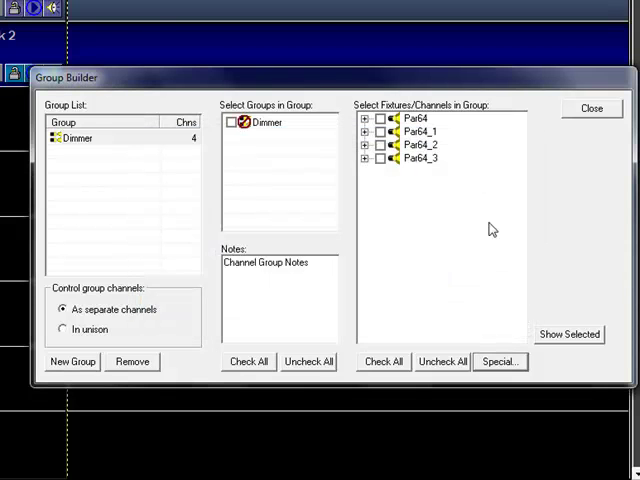
{"action": "left_click", "coordinate": [366, 118]}
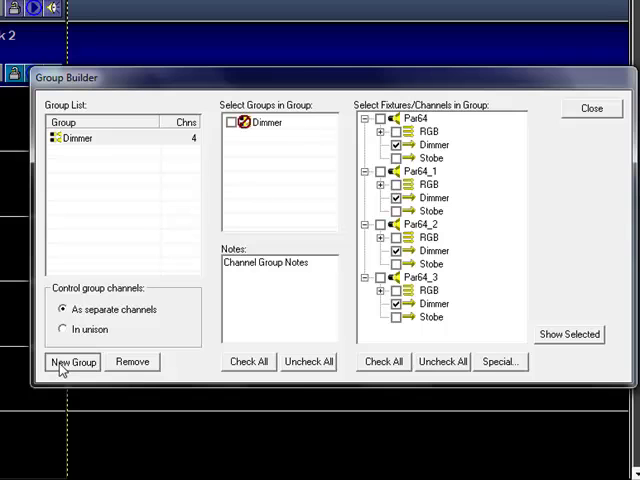
Add a Color group holding the fixtures' RGB channels and close the Group Builder
{"action": "left_click", "coordinate": [72, 362]}
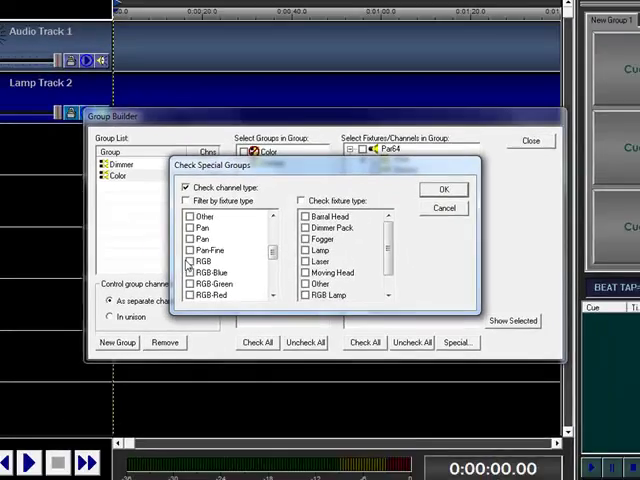
{"action": "left_click", "coordinate": [444, 188]}
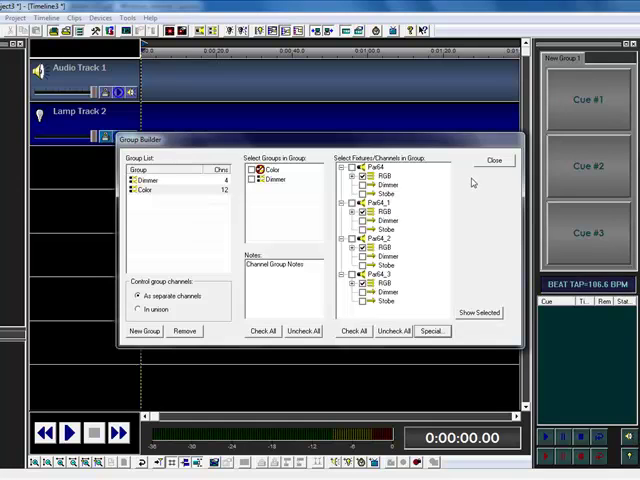
{"action": "mouse_move", "coordinate": [480, 168]}
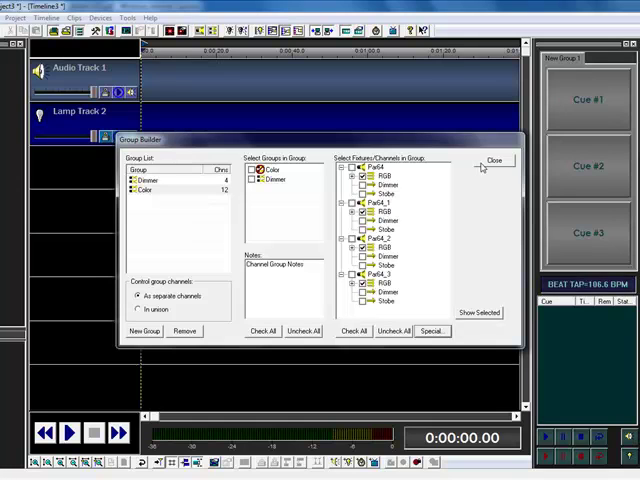
{"action": "left_click", "coordinate": [494, 160]}
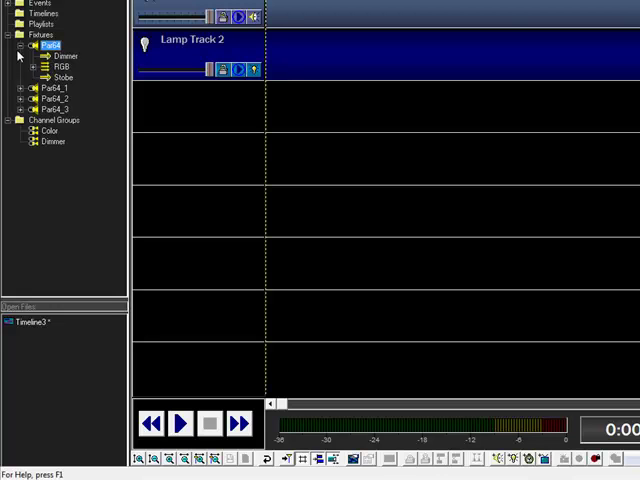
Insert a lamp track, name one track Chase, and edit the third track's properties toward Color
{"action": "left_click", "coordinate": [18, 46]}
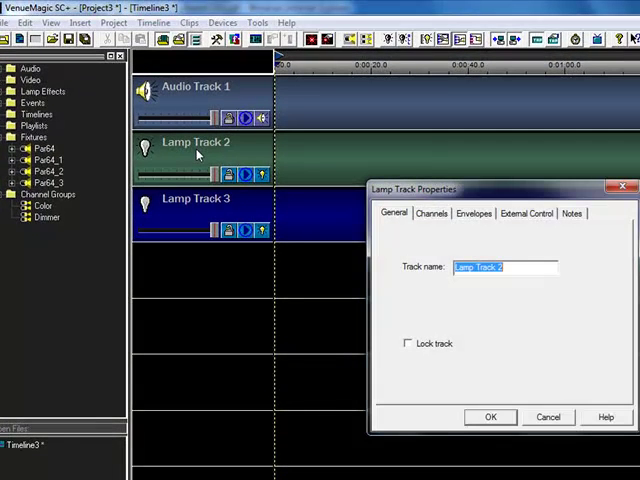
{"action": "type", "text": "Chase"}
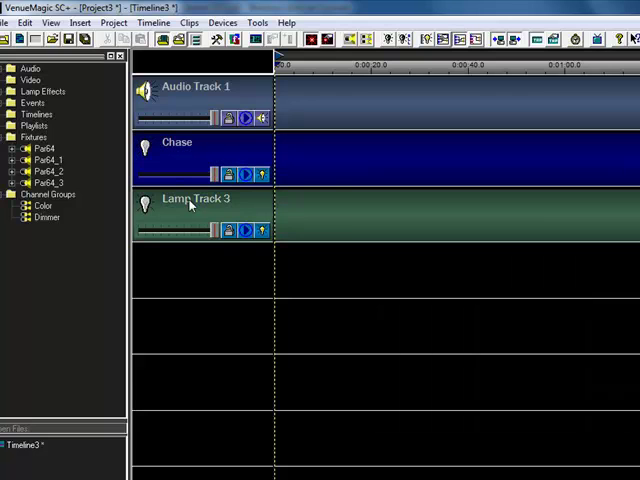
{"action": "double_click", "coordinate": [196, 198]}
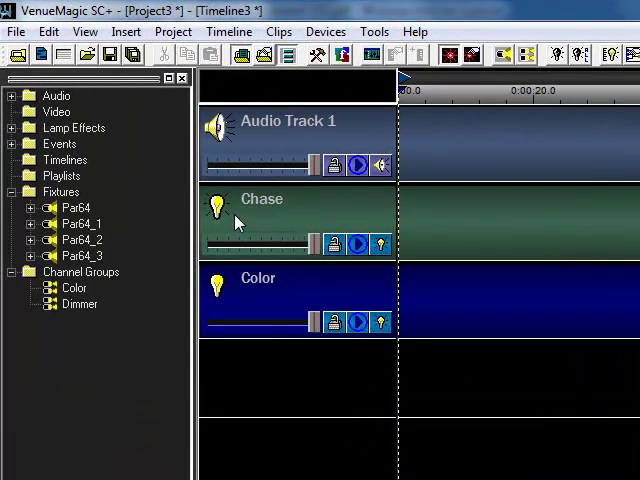
{"action": "left_click", "coordinate": [32, 208]}
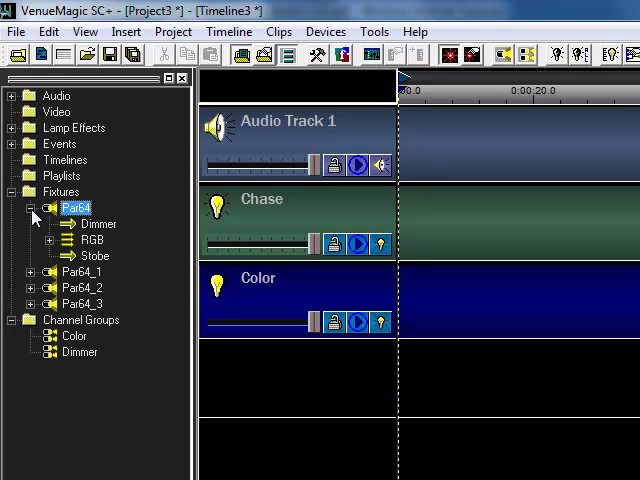
{"action": "left_click", "coordinate": [96, 224]}
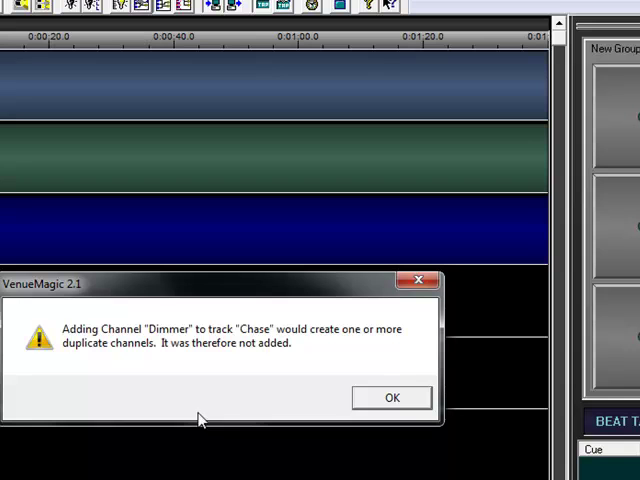
{"action": "mouse_move", "coordinate": [528, 422]}
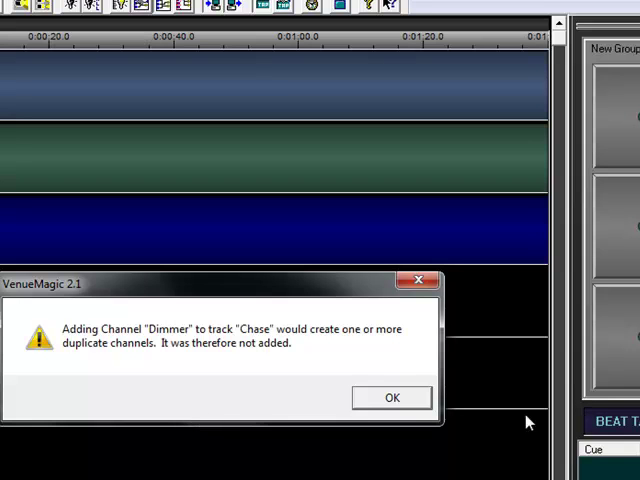
{"action": "left_click", "coordinate": [392, 396]}
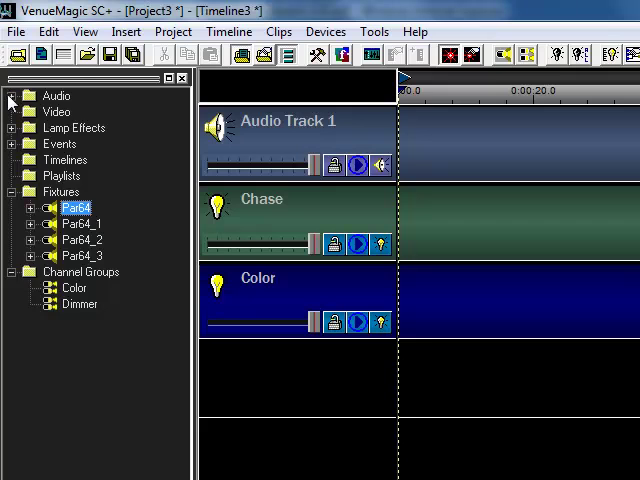
From Lamp Effects, drop Level Control on the Color track and Lamp Chaser on Chase
{"action": "left_click", "coordinate": [12, 128]}
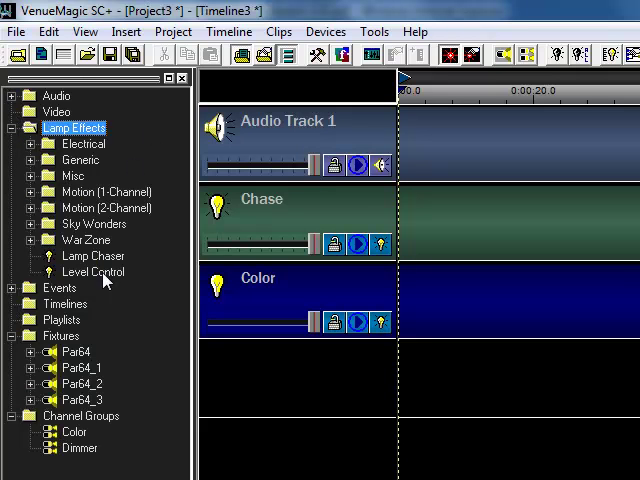
{"action": "left_click_drag", "start_coordinate": [92, 272], "coordinate": [464, 300]}
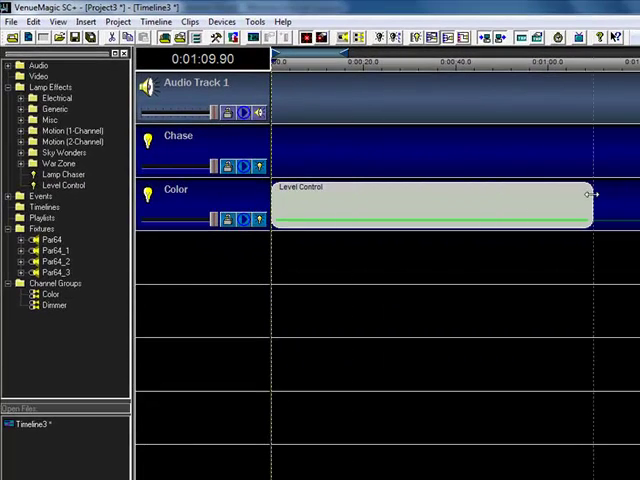
{"action": "left_click_drag", "start_coordinate": [596, 198], "coordinate": [544, 198]}
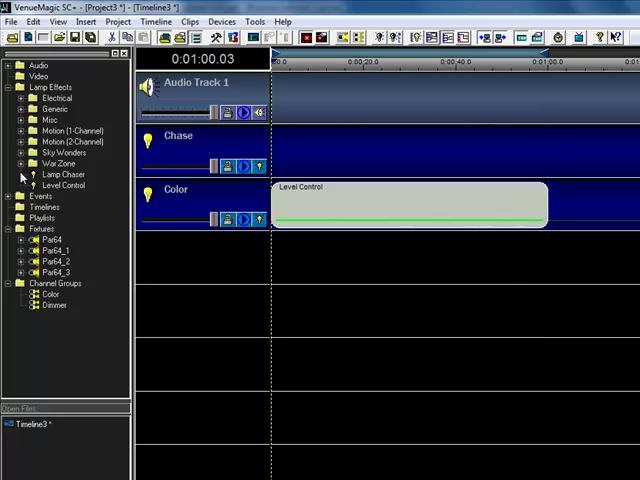
{"action": "left_click_drag", "start_coordinate": [64, 174], "coordinate": [336, 150]}
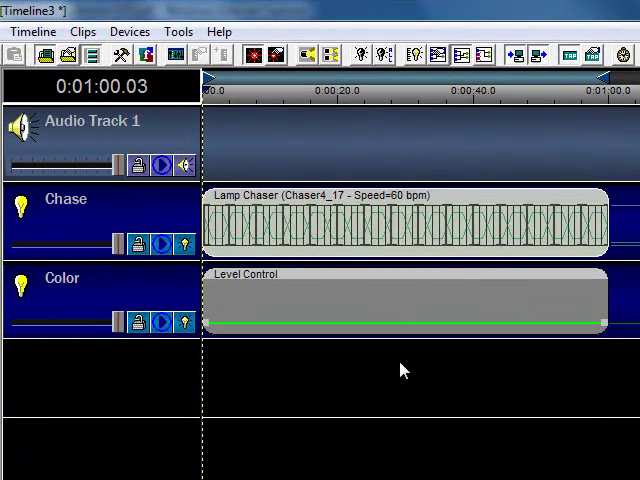
{"action": "mouse_move", "coordinate": [408, 276]}
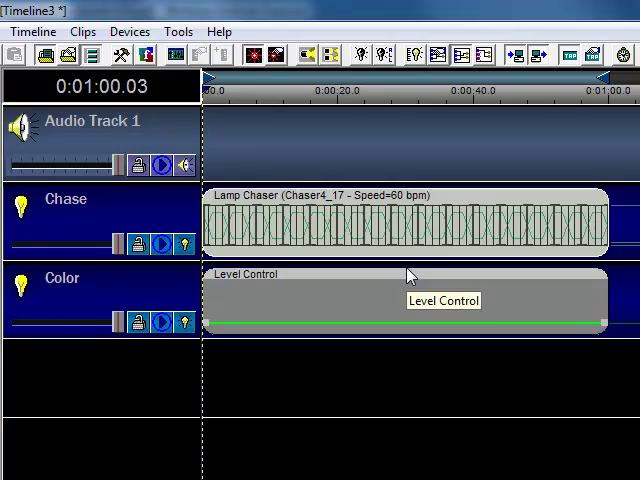
Edit the Level Control envelope and set a color handle to pure green
{"action": "double_click", "coordinate": [400, 300]}
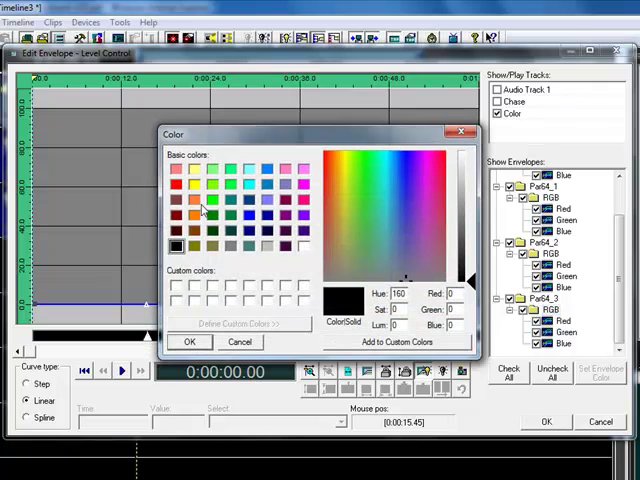
{"action": "left_click", "coordinate": [194, 200]}
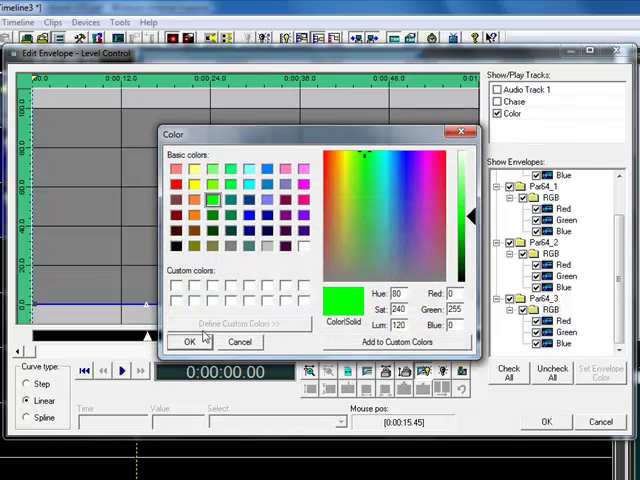
{"action": "left_click", "coordinate": [188, 342]}
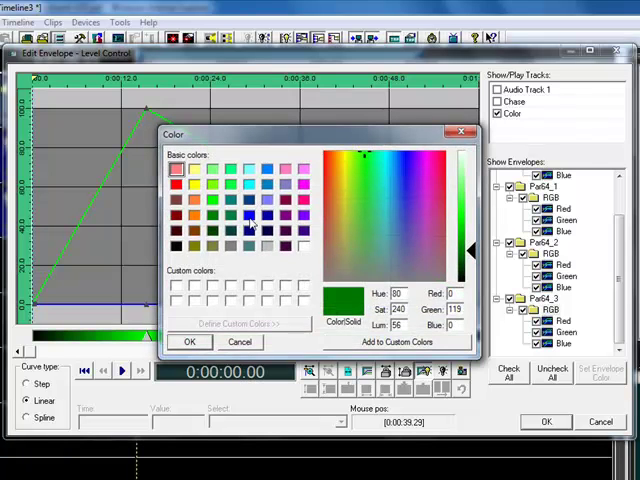
{"action": "left_click", "coordinate": [190, 342]}
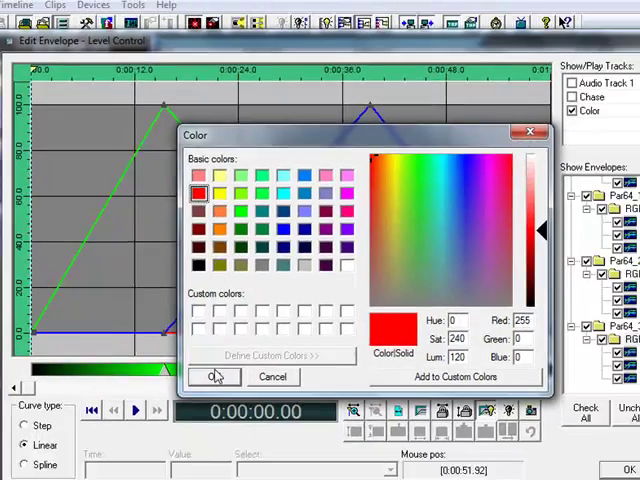
Set another handle to red and delete the extra color handle
{"action": "left_click", "coordinate": [214, 376]}
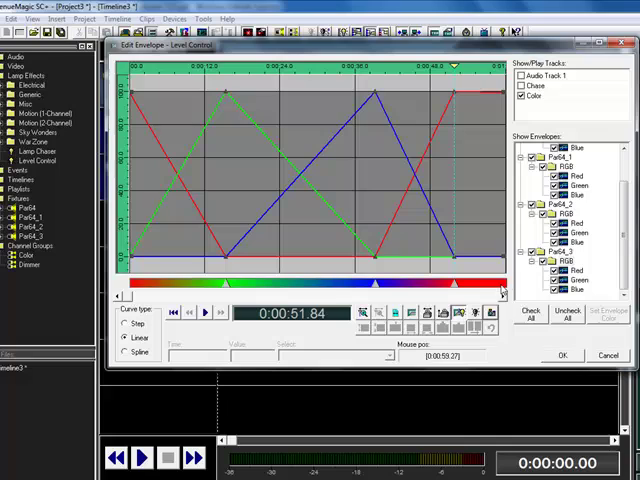
{"action": "mouse_move", "coordinate": [484, 270]}
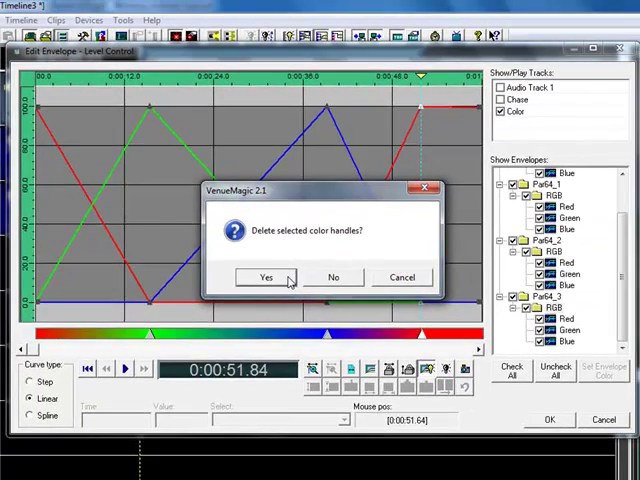
{"action": "left_click", "coordinate": [264, 276]}
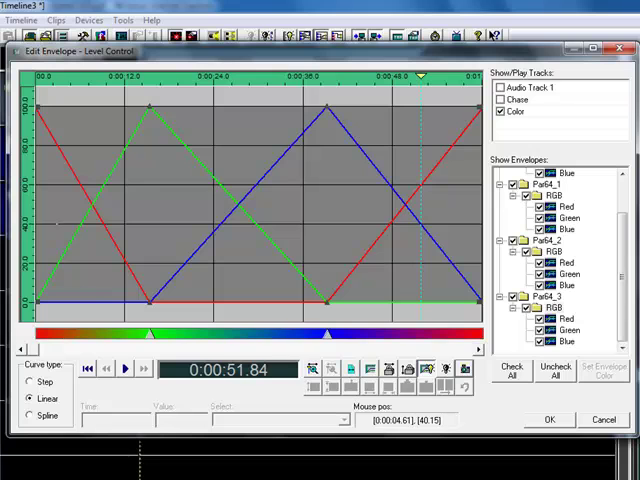
{"action": "mouse_move", "coordinate": [204, 152]}
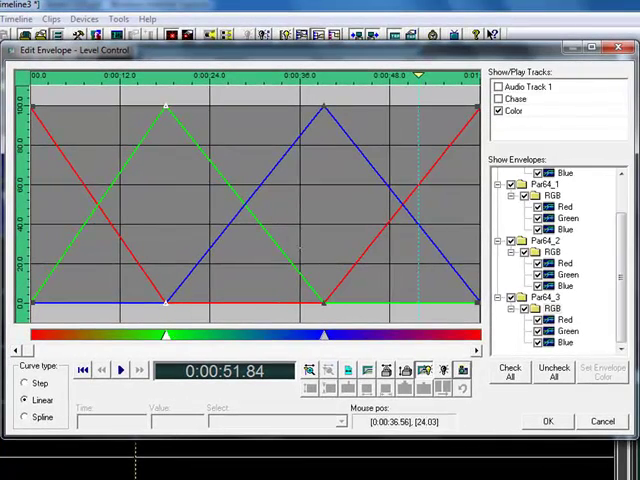
{"action": "mouse_move", "coordinate": [480, 100]}
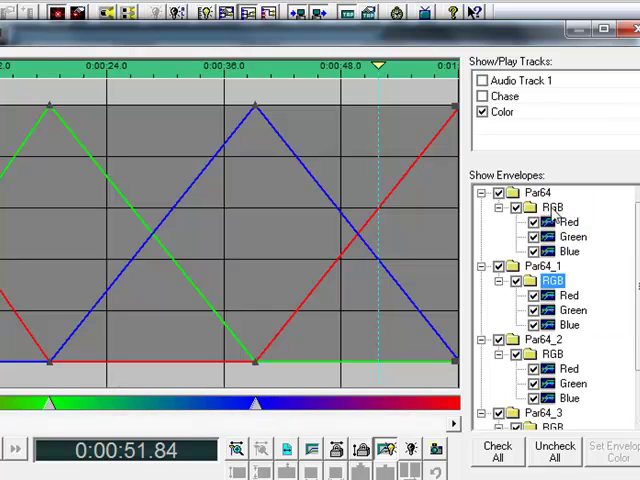
Shift another fixture's RGB envelope peaks slightly along the time axis
{"action": "right_click", "coordinate": [548, 222]}
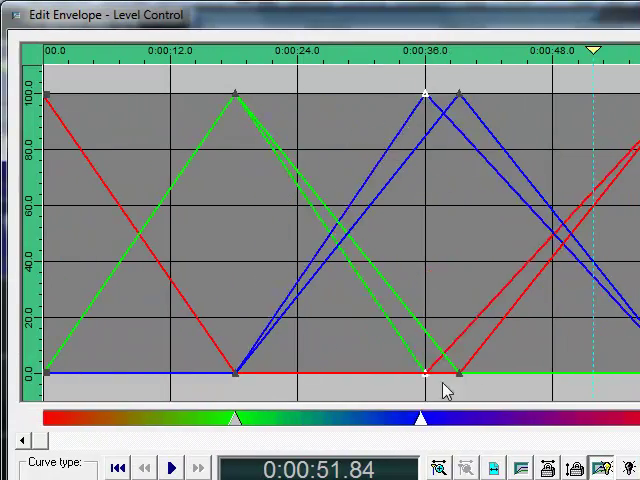
{"action": "left_click_drag", "start_coordinate": [428, 376], "coordinate": [372, 378]}
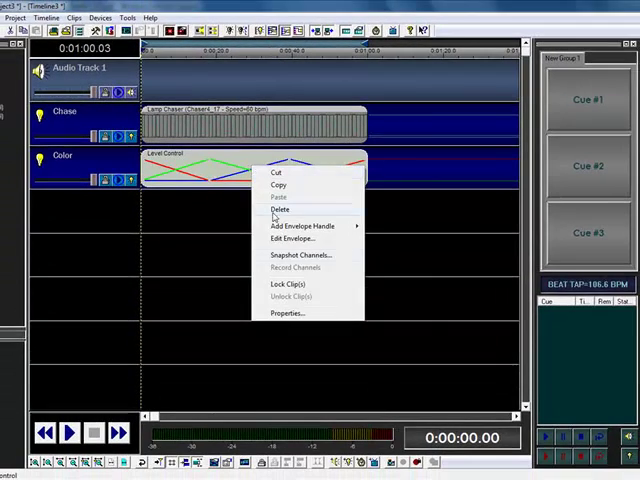
In the Level Control clip's properties, turn off Scale envelopes on resize
{"action": "left_click", "coordinate": [288, 312]}
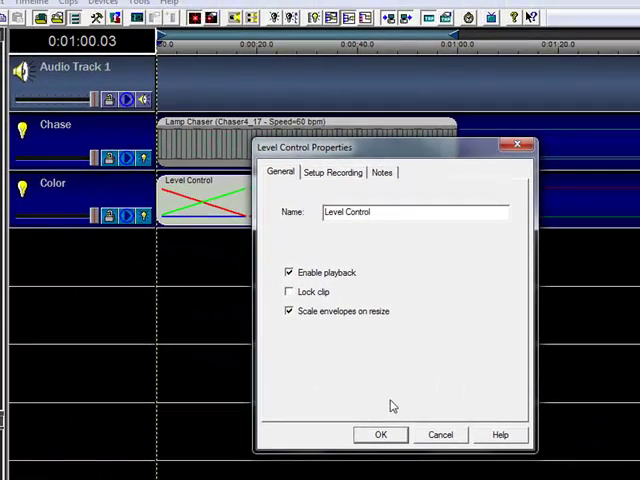
{"action": "mouse_move", "coordinate": [378, 312]}
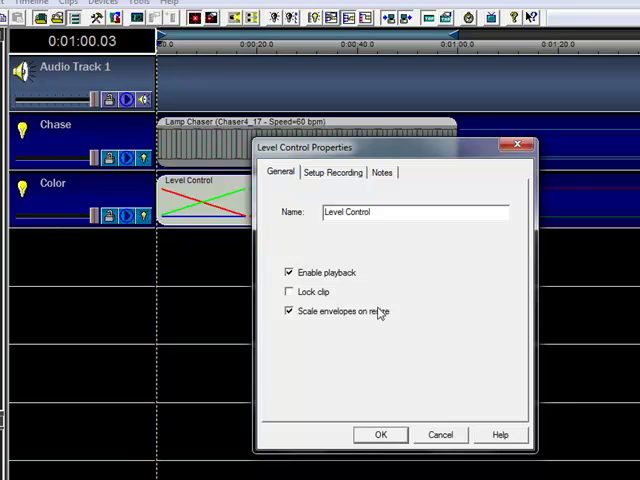
{"action": "left_click", "coordinate": [380, 434]}
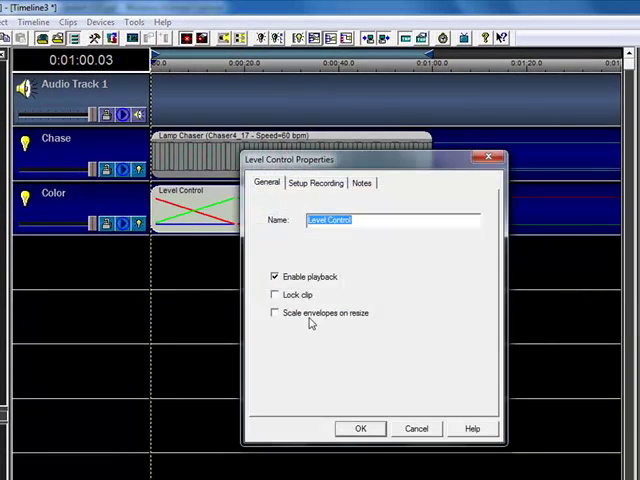
{"action": "left_click", "coordinate": [360, 428]}
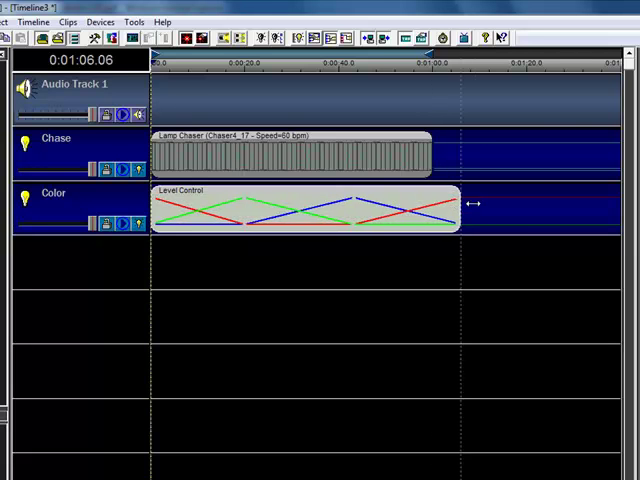
Resize the Level Control clip on the Color track, fine-tuning where it ends
{"action": "left_click_drag", "start_coordinate": [464, 204], "coordinate": [580, 212]}
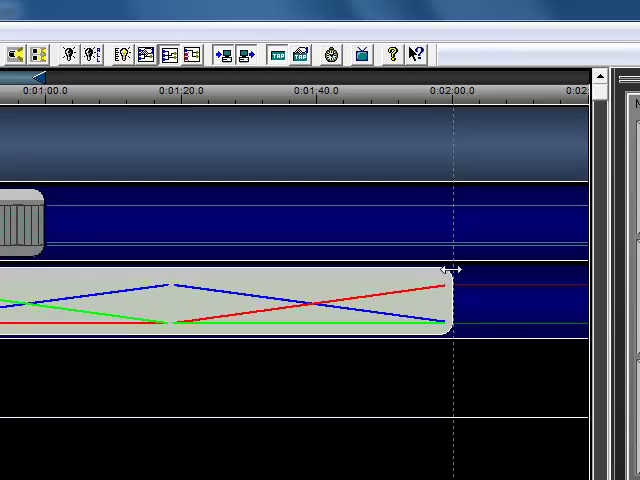
{"action": "left_click_drag", "start_coordinate": [450, 270], "coordinate": [76, 276]}
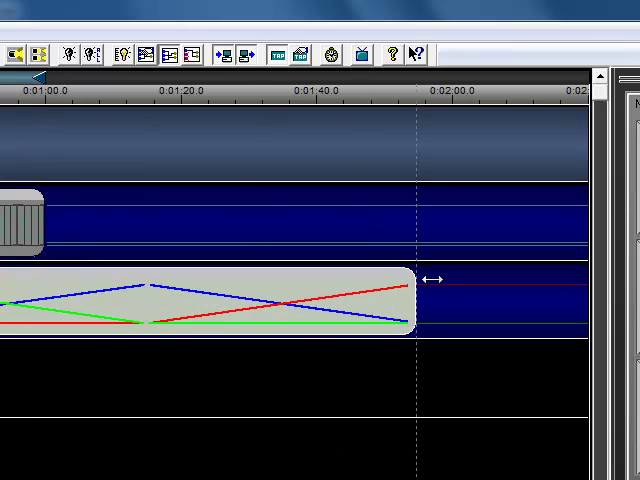
{"action": "left_click_drag", "start_coordinate": [410, 280], "coordinate": [450, 280]}
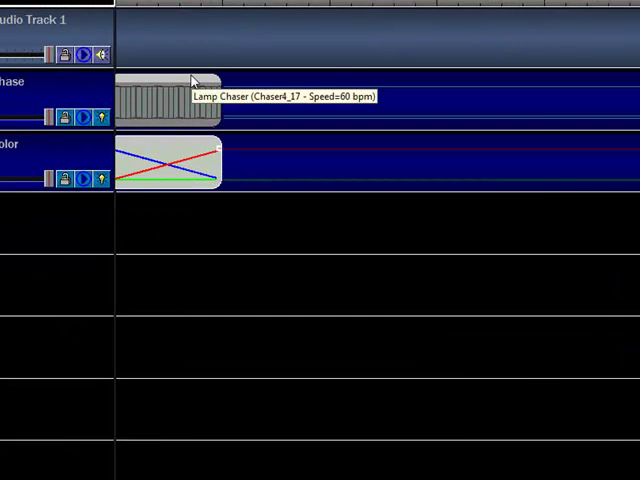
Enable Tap for Speed in the Lamp Chaser clip's Setup settings so its speed follows the beat
{"action": "double_click", "coordinate": [160, 96]}
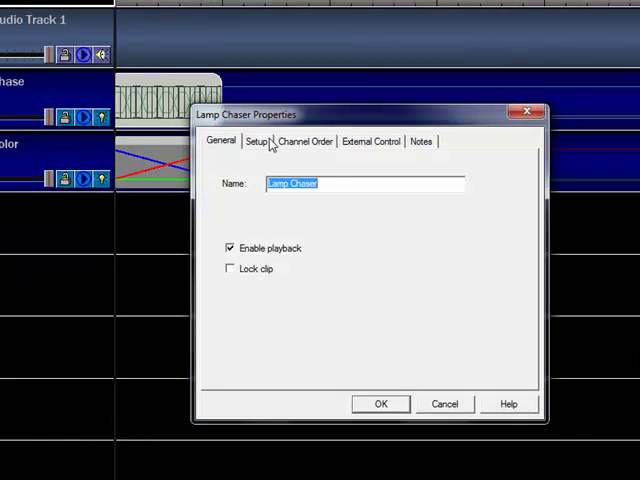
{"action": "left_click", "coordinate": [256, 140]}
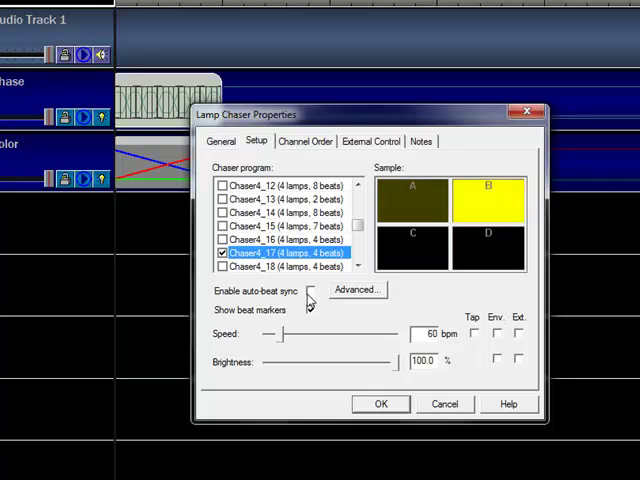
{"action": "left_click", "coordinate": [310, 308]}
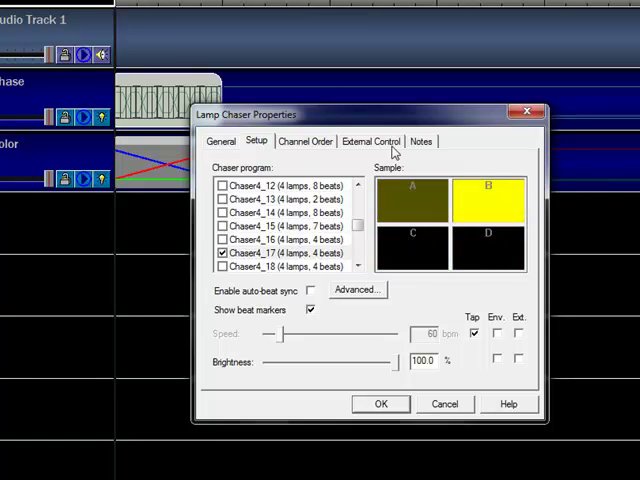
{"action": "left_click", "coordinate": [304, 140]}
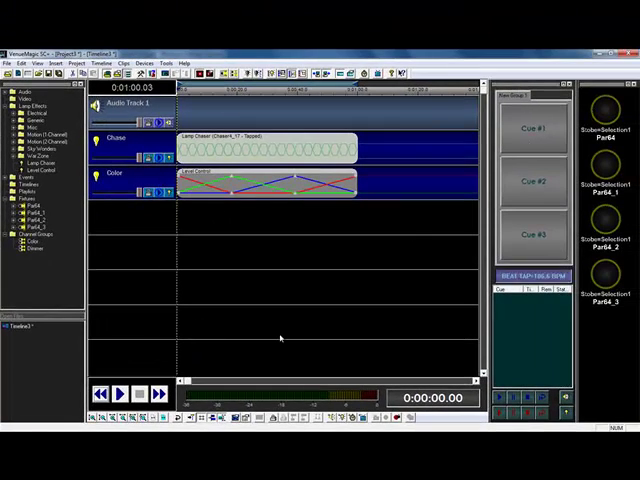
Start timeline playback with the beat-driven chaser running
{"action": "left_click", "coordinate": [116, 392]}
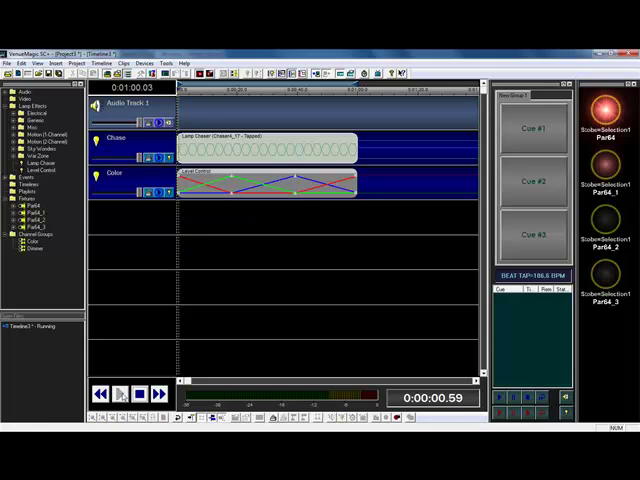